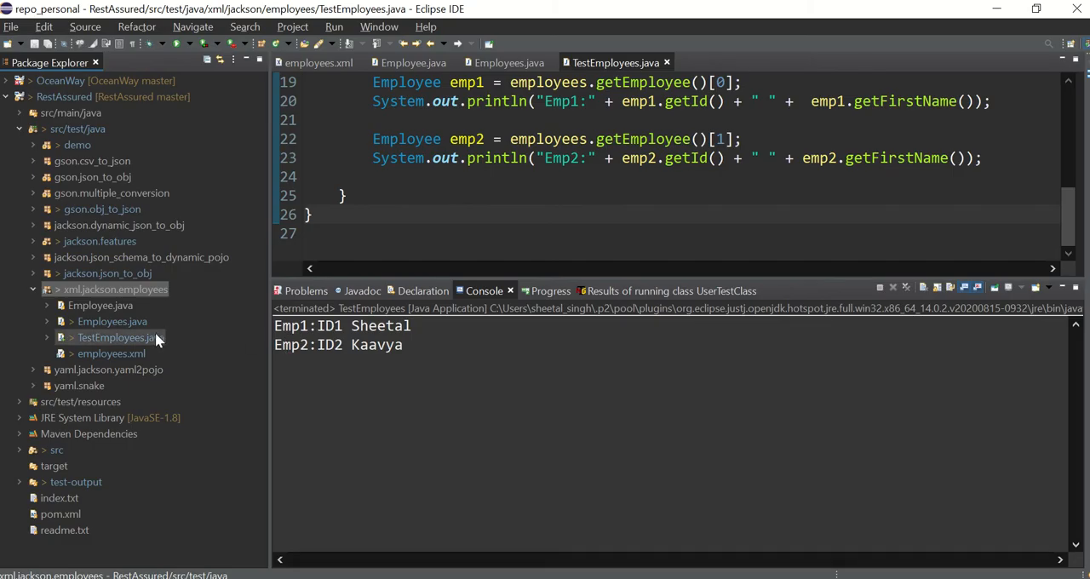
- Open employees.xml, which holds employee records ID1 Sheetal and ID2 Kaavya
click(317, 62)
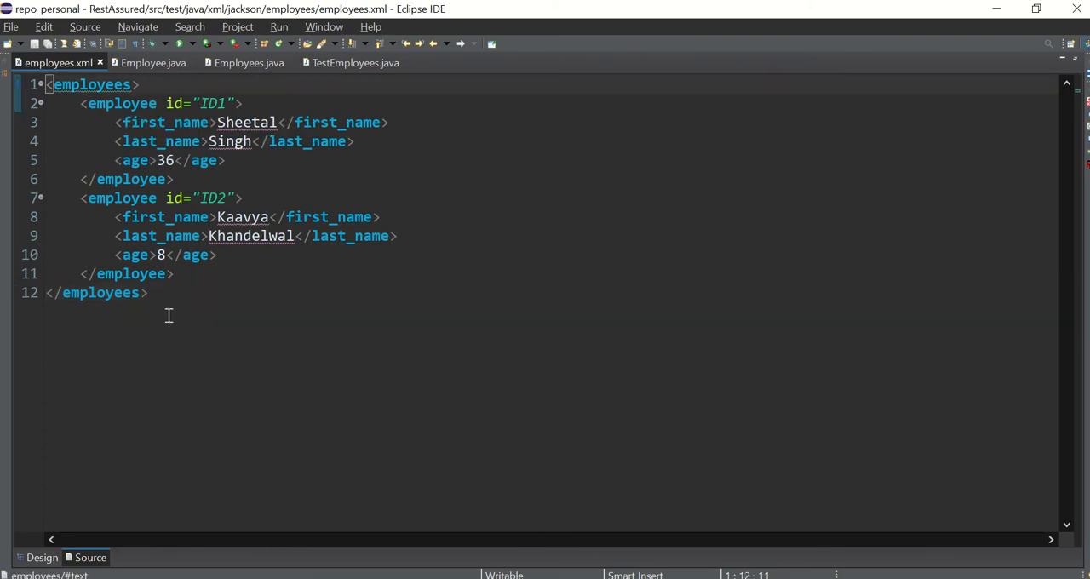
mouse_move(171, 312)
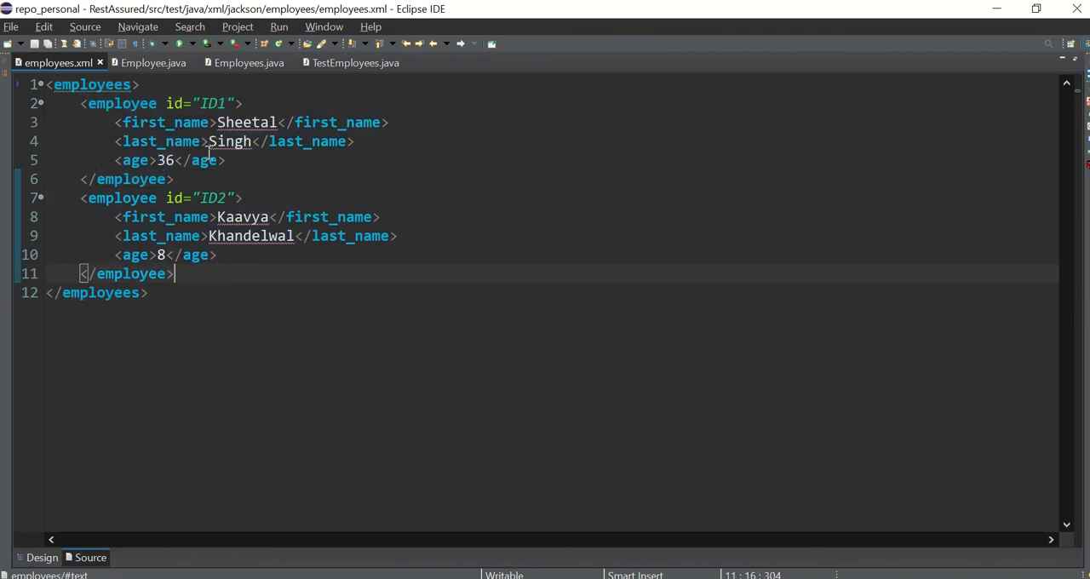
- Move from Employee.java to the Employees.java wrapper class with its Employee array
click(153, 63)
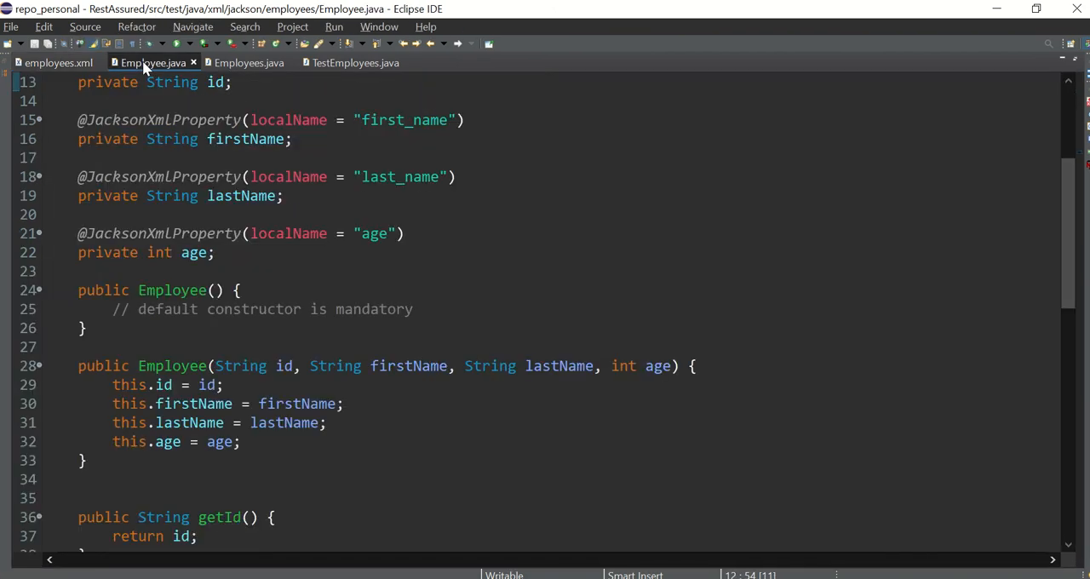
click(248, 62)
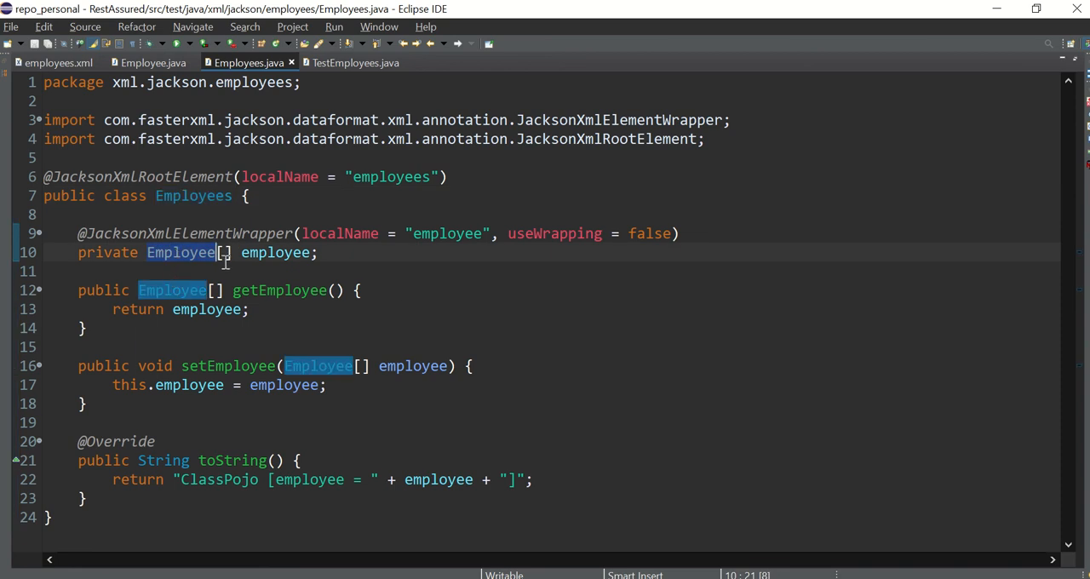
mouse_move(264, 104)
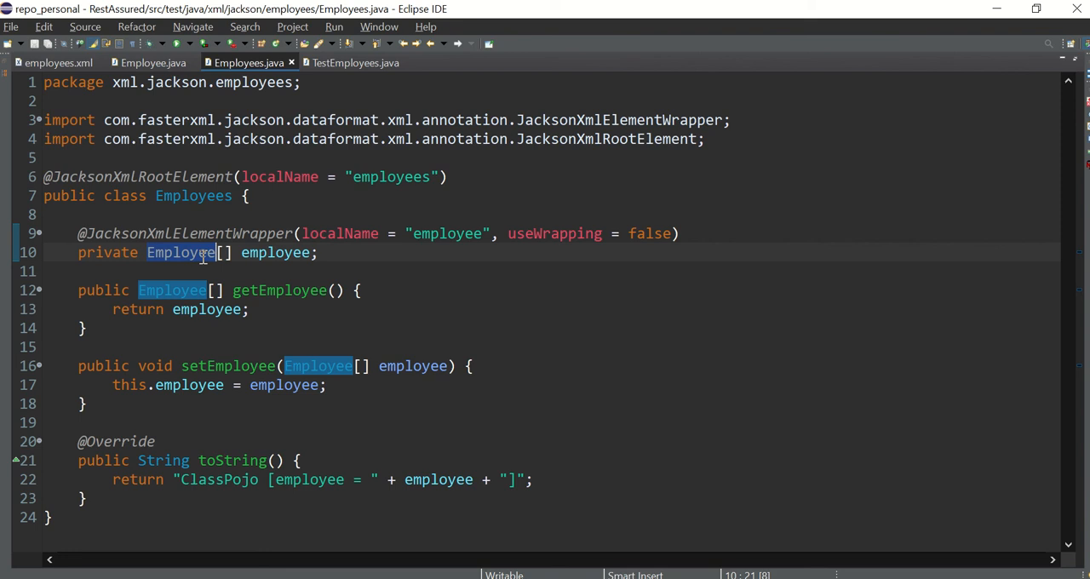
mouse_move(255, 262)
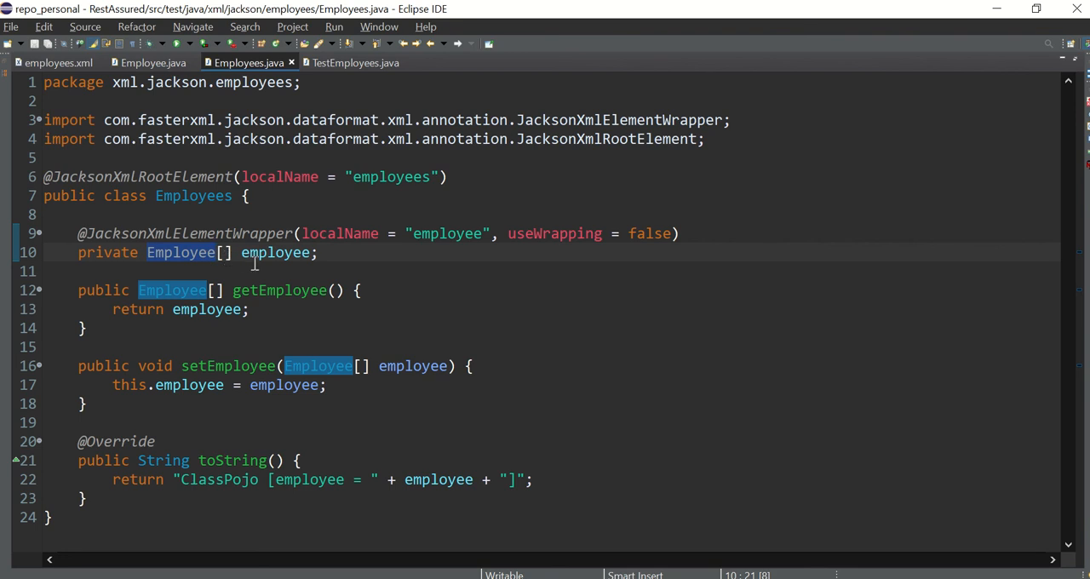
mouse_move(275, 252)
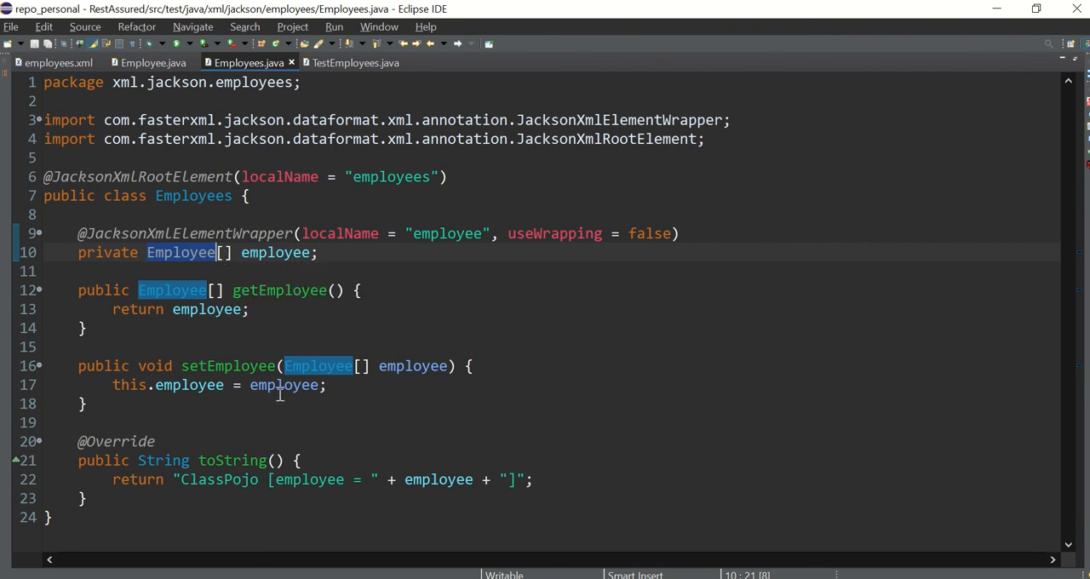
mouse_move(222, 237)
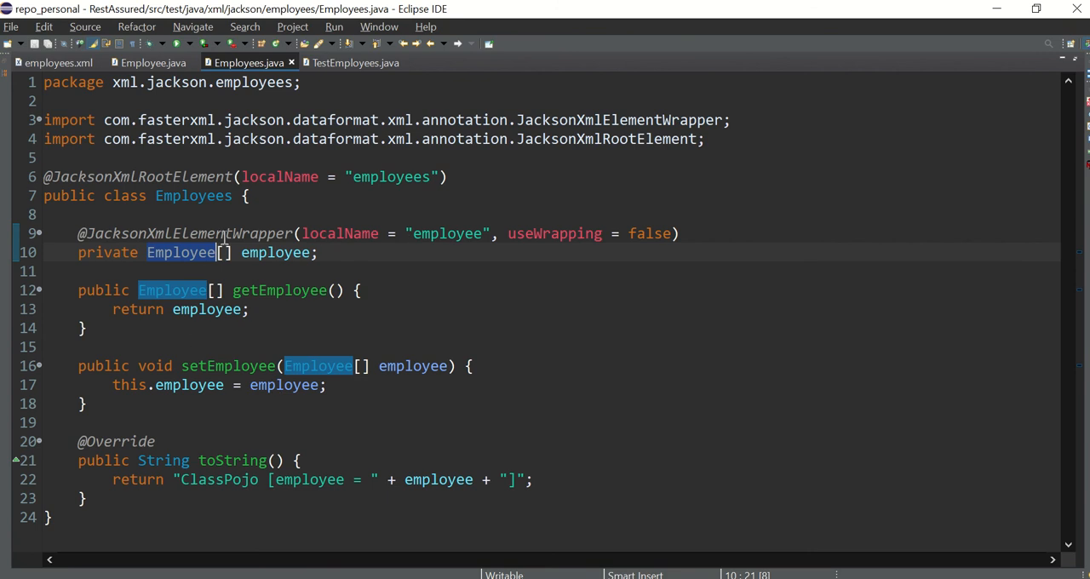
- Compare Employee.java with employees.xml, selecting the employee element name
click(154, 62)
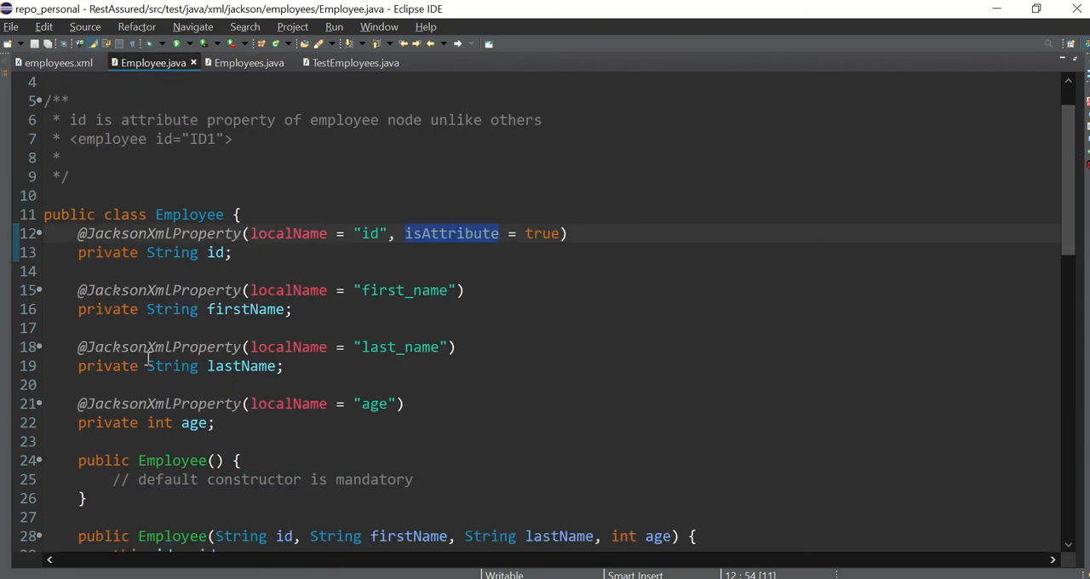
scroll(down, 3)
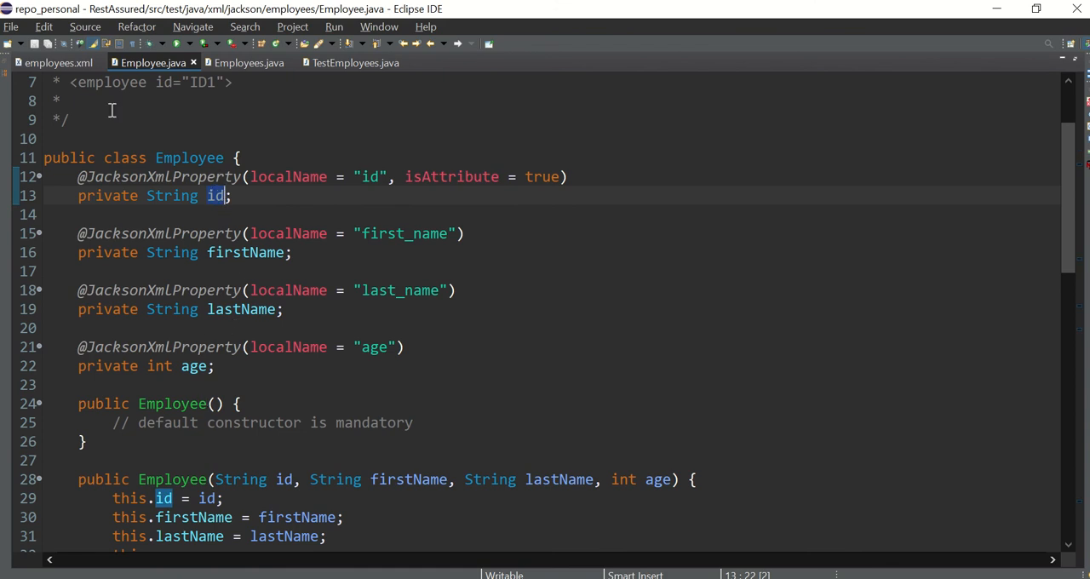
click(58, 62)
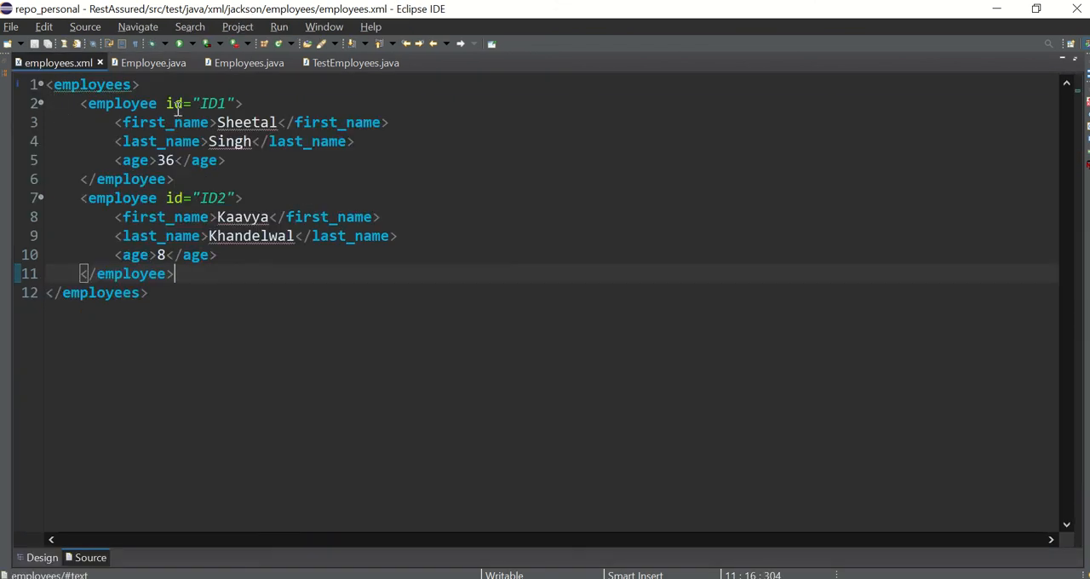
double_click(174, 103)
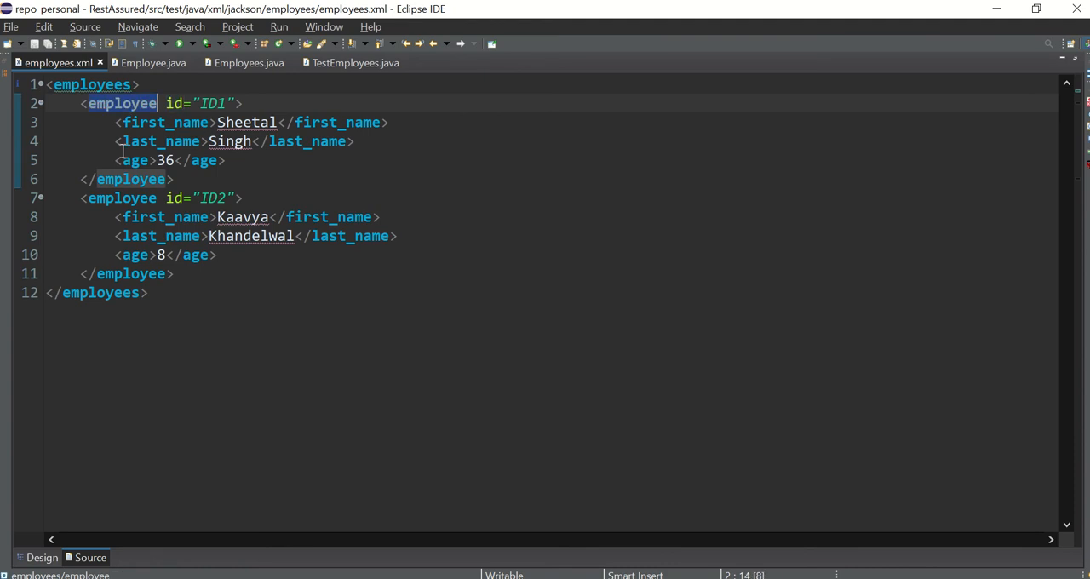
mouse_move(249, 62)
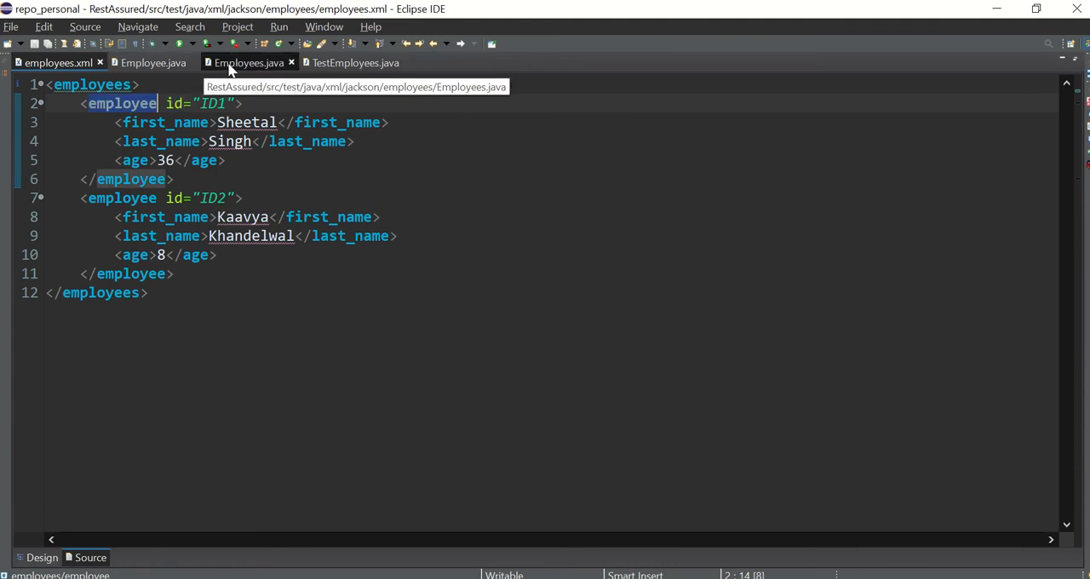
- End on Employee.java with isAttribute selected on the id field mapping
click(153, 62)
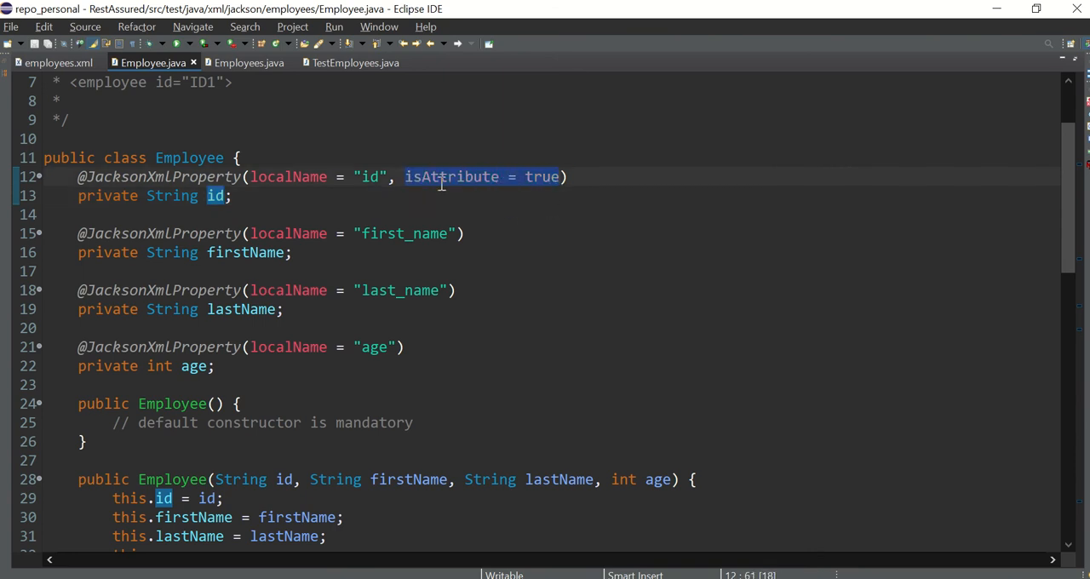
mouse_move(389, 204)
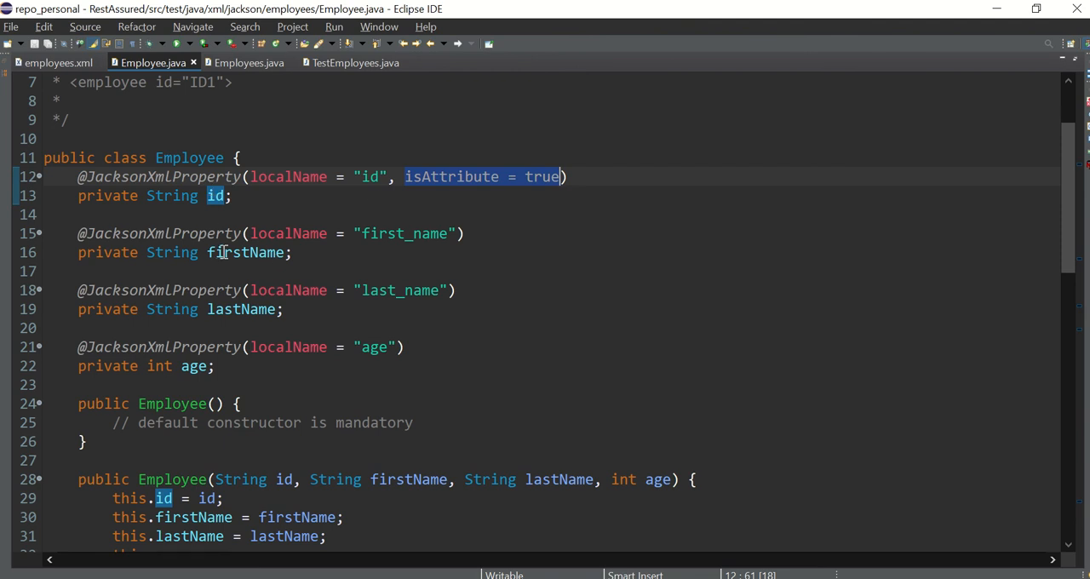
click(58, 62)
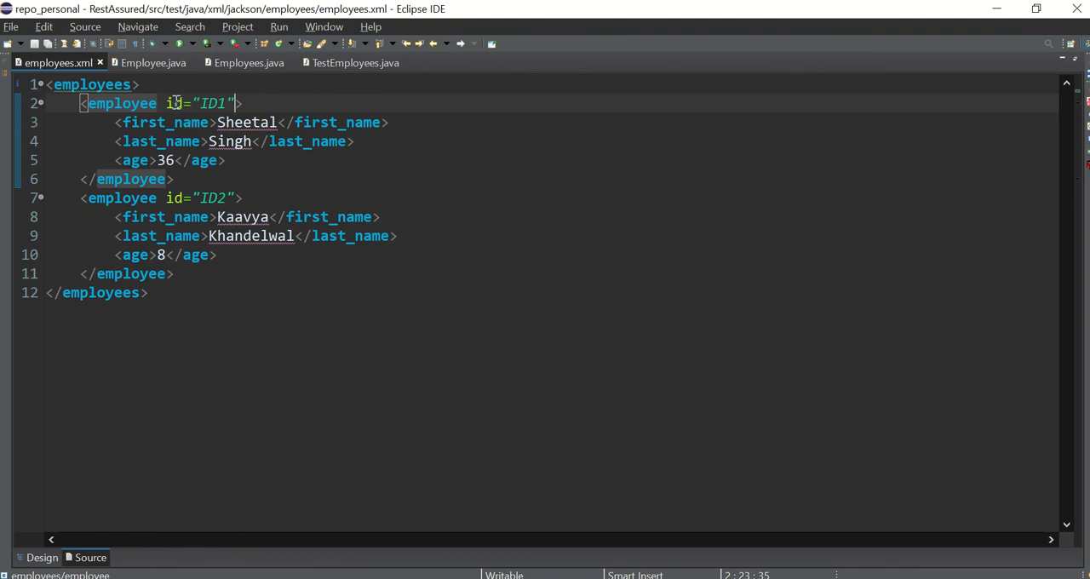
click(154, 62)
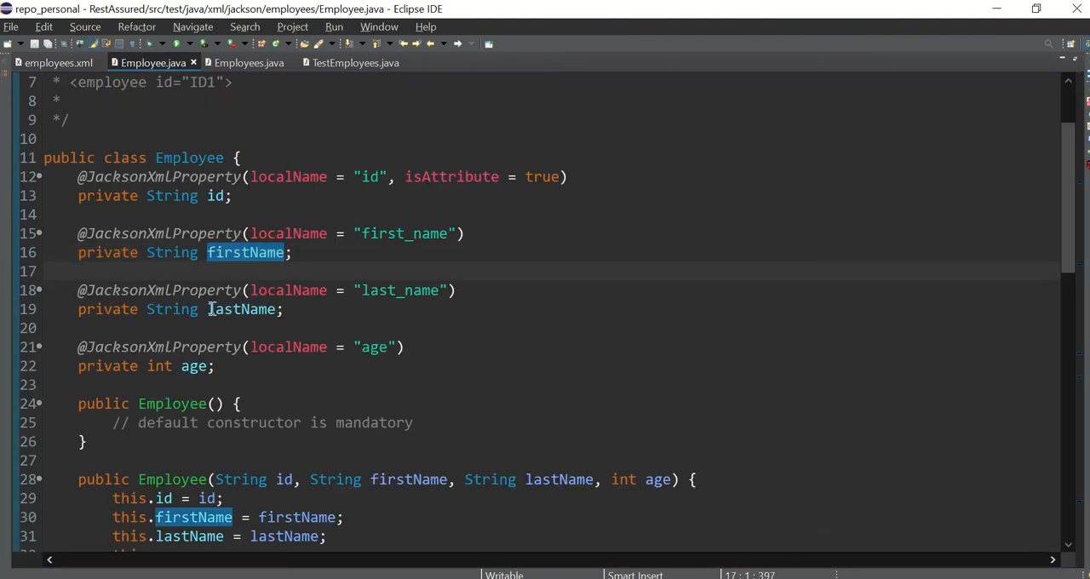
double_click(451, 176)
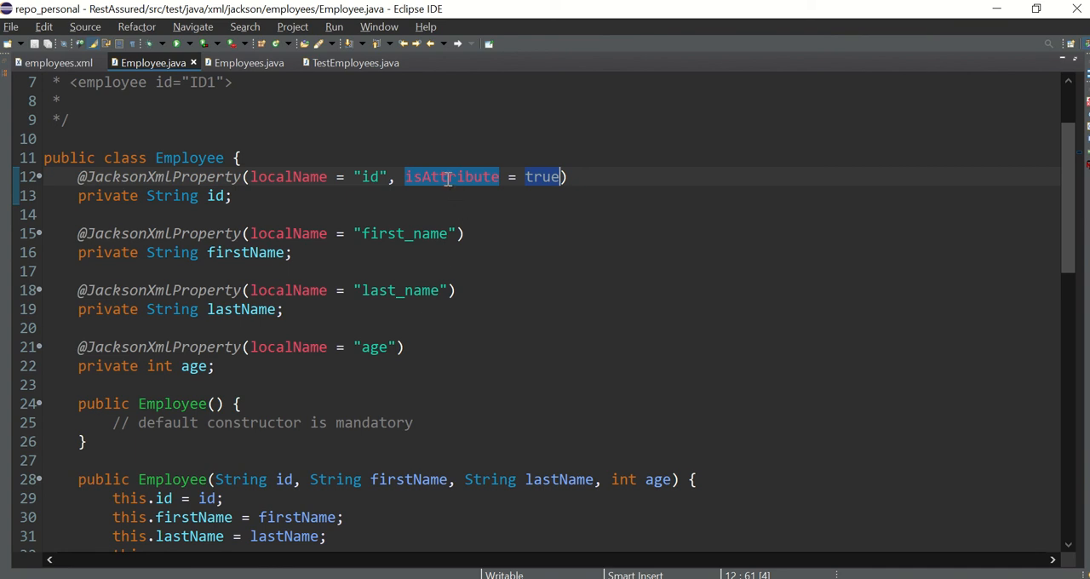
mouse_move(452, 176)
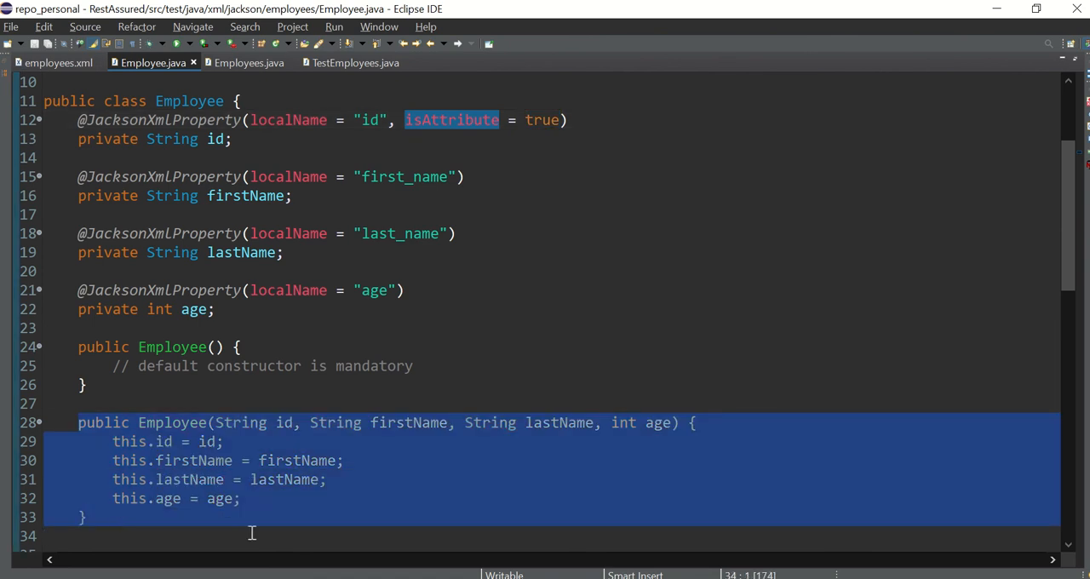
- Pass through Employees.java and bring up the TestEmployees.java source
click(248, 62)
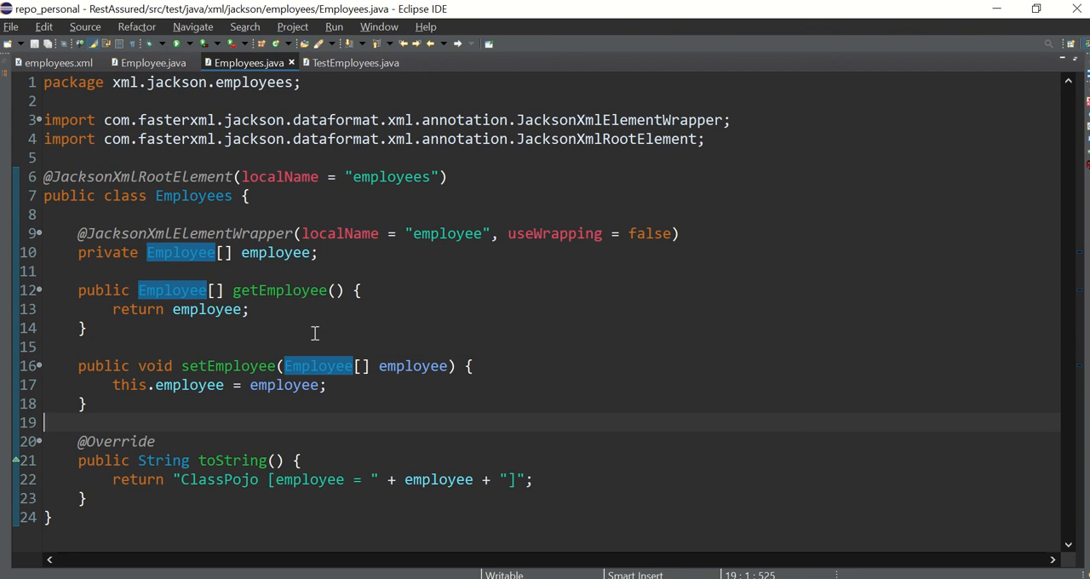
drag(77, 366, 86, 404)
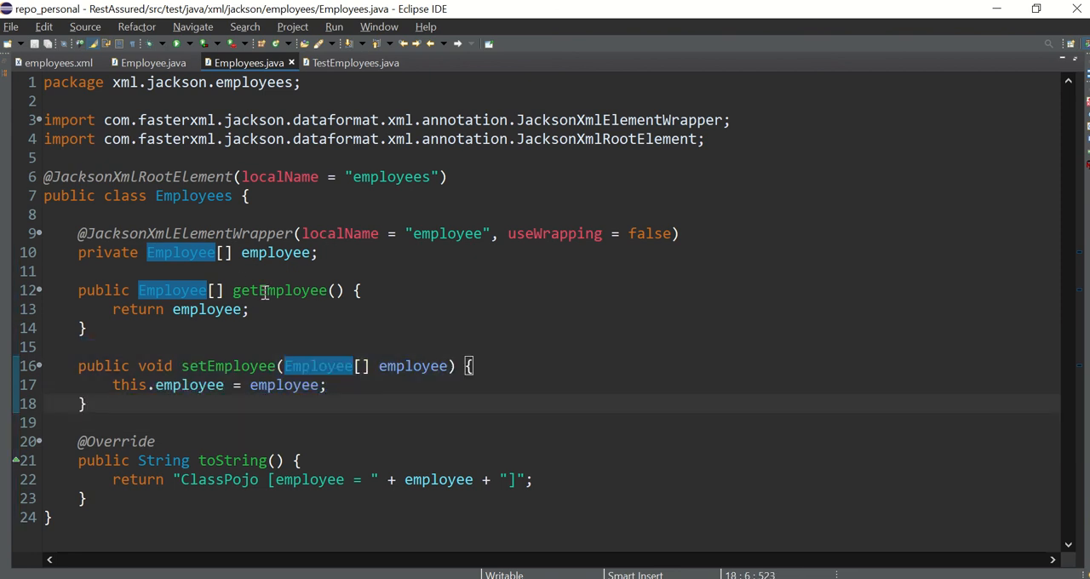
click(355, 62)
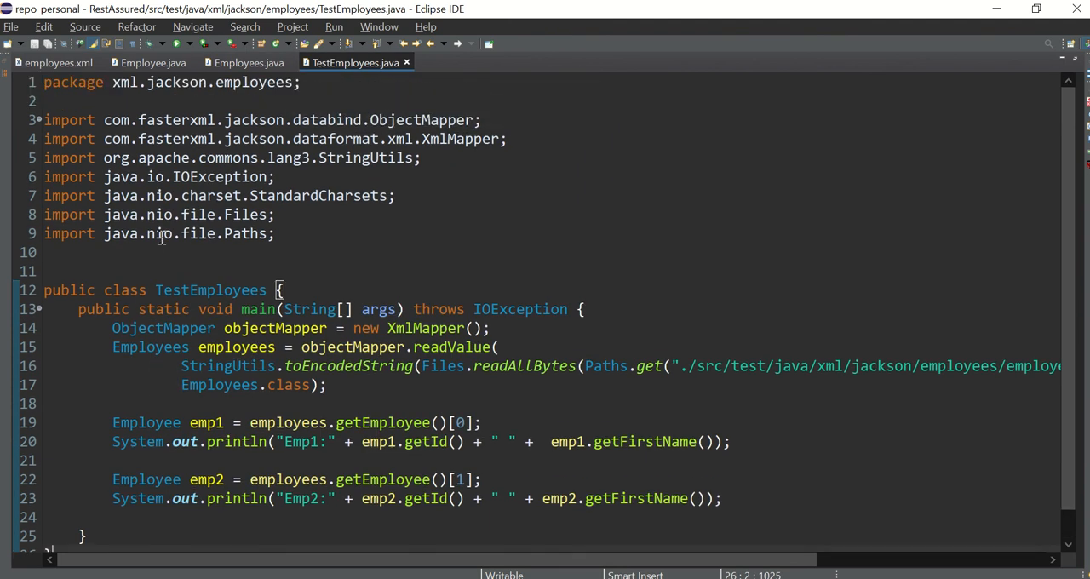
- Select 'jackson' in the import path and scroll the long readValue line back left
double_click(253, 119)
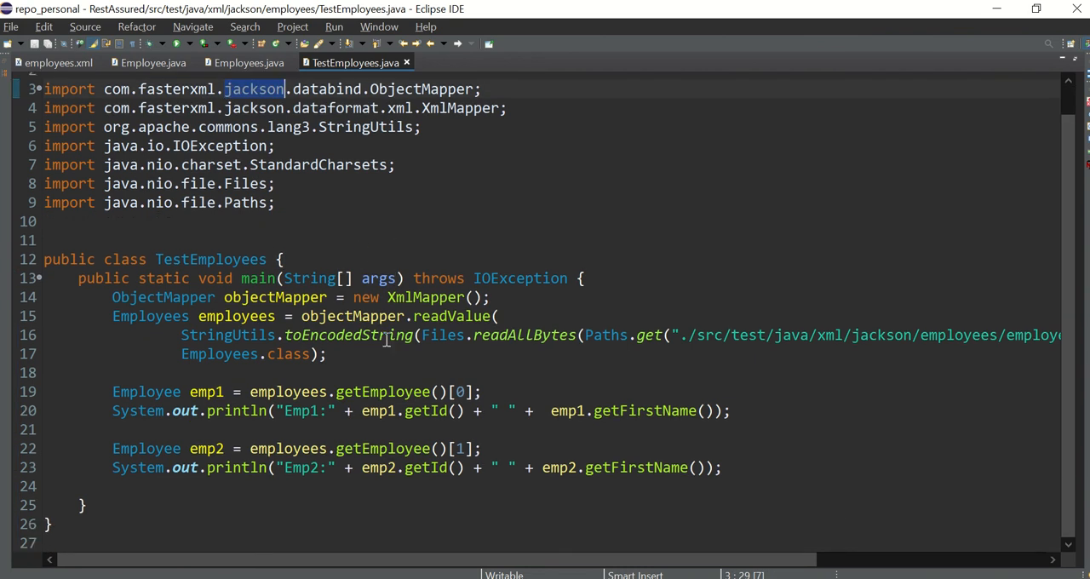
mouse_move(576, 404)
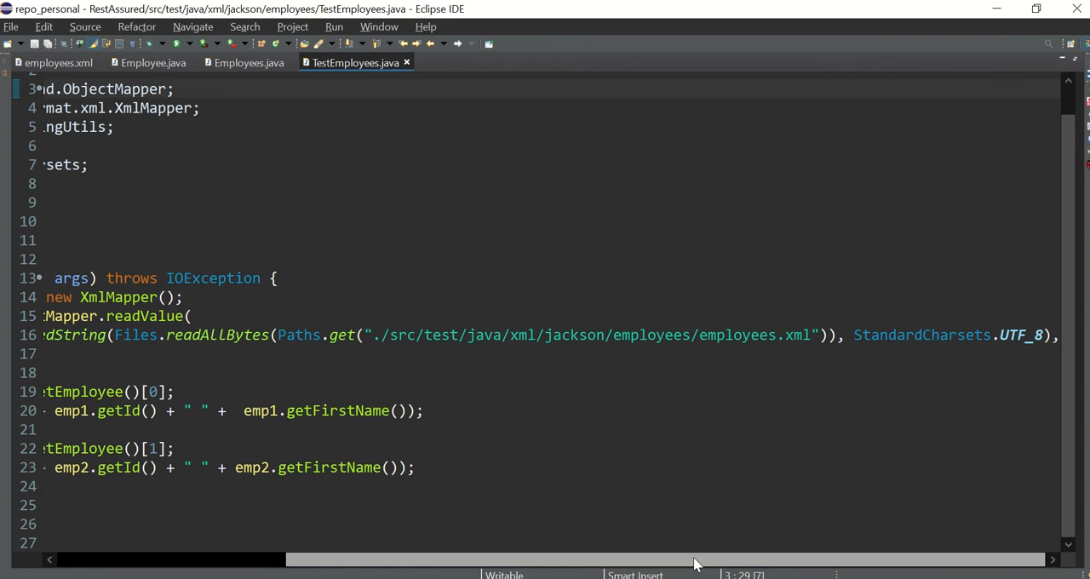
scroll(left, 3)
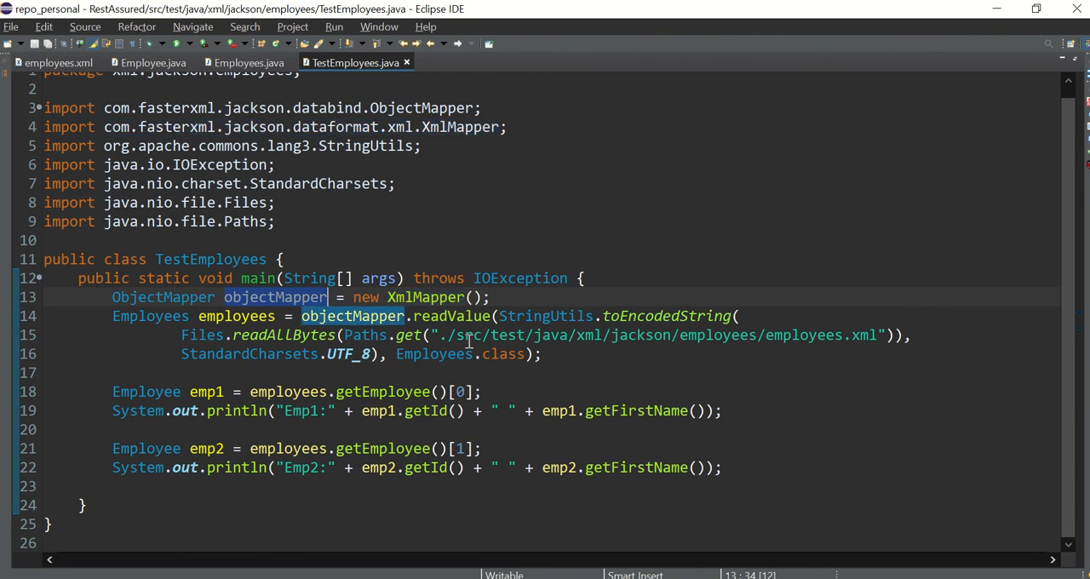
double_click(451, 316)
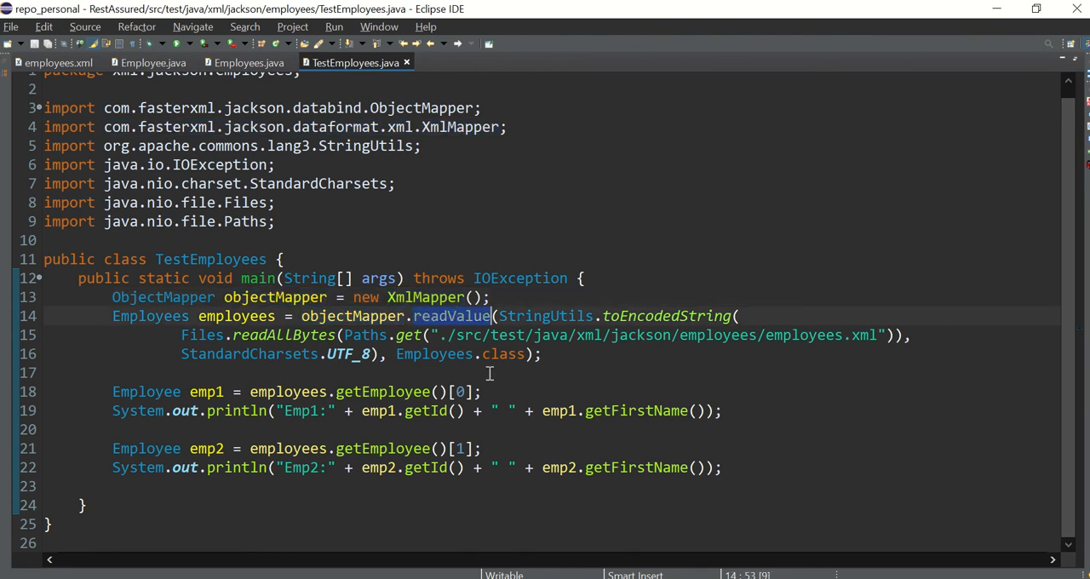
mouse_move(519, 334)
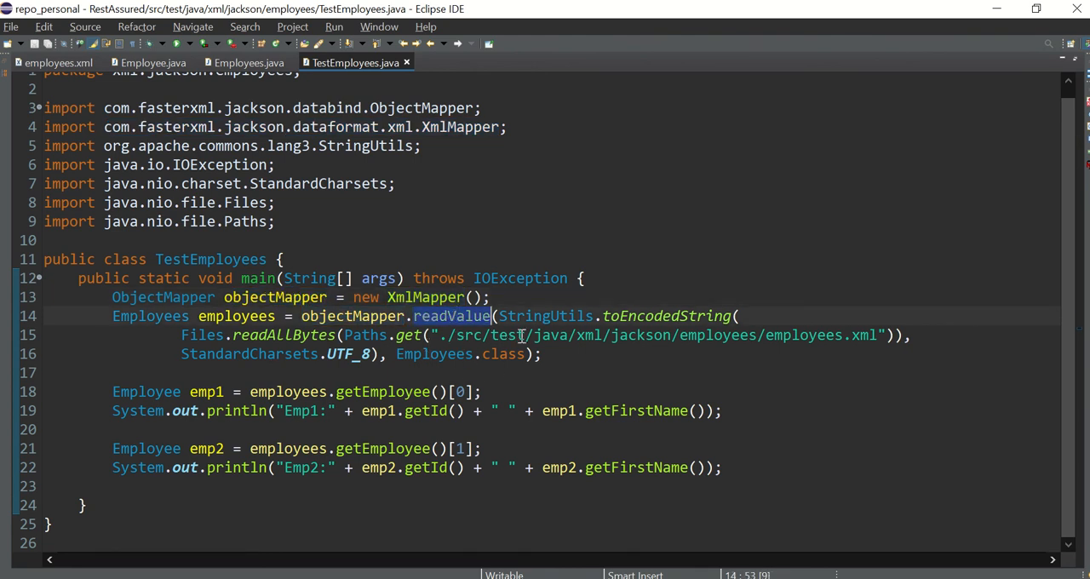
mouse_move(336, 345)
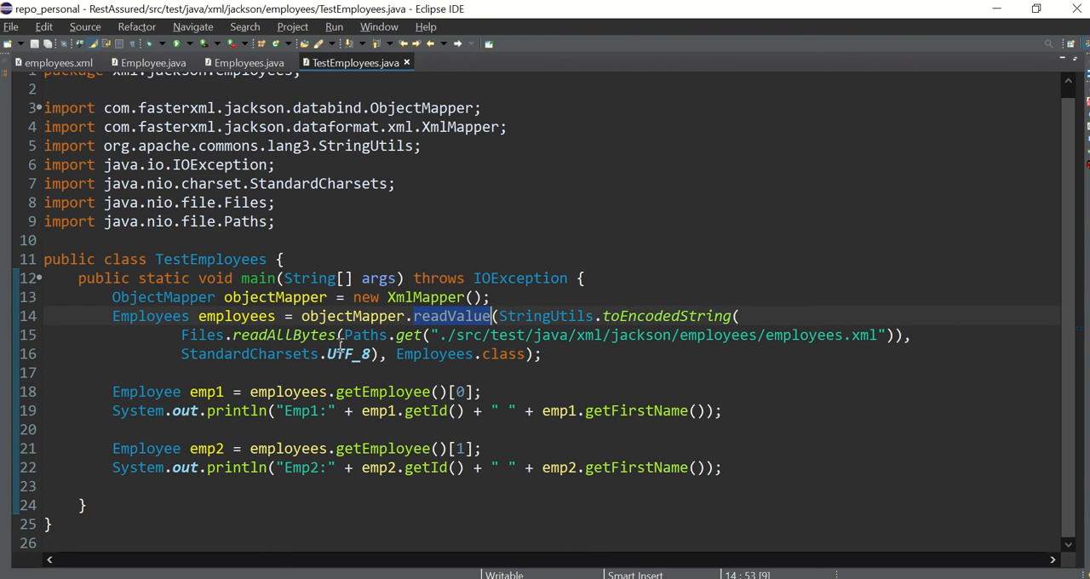
click(879, 335)
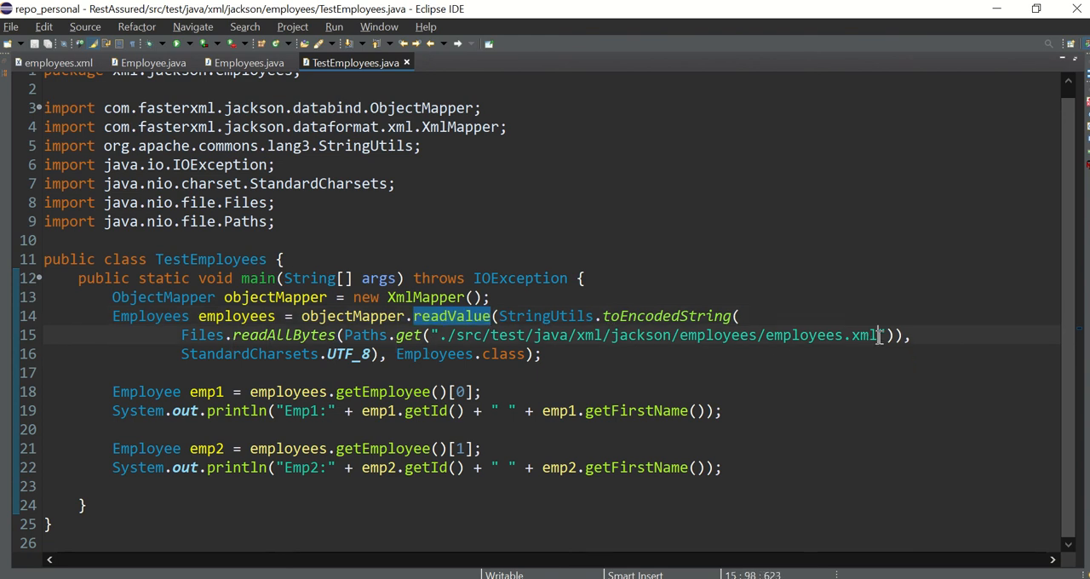
drag(878, 334, 441, 335)
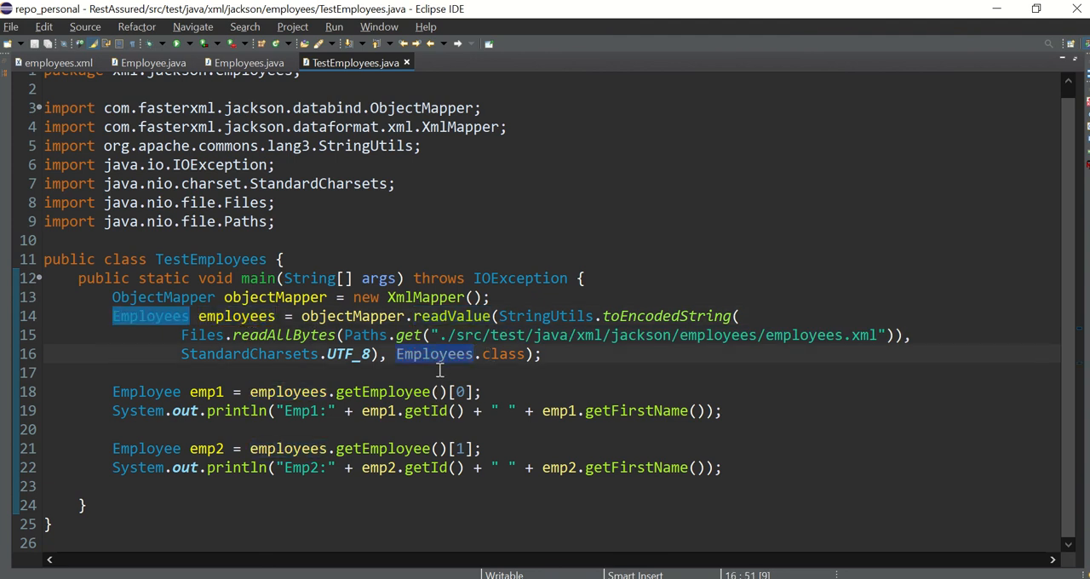
mouse_move(247, 62)
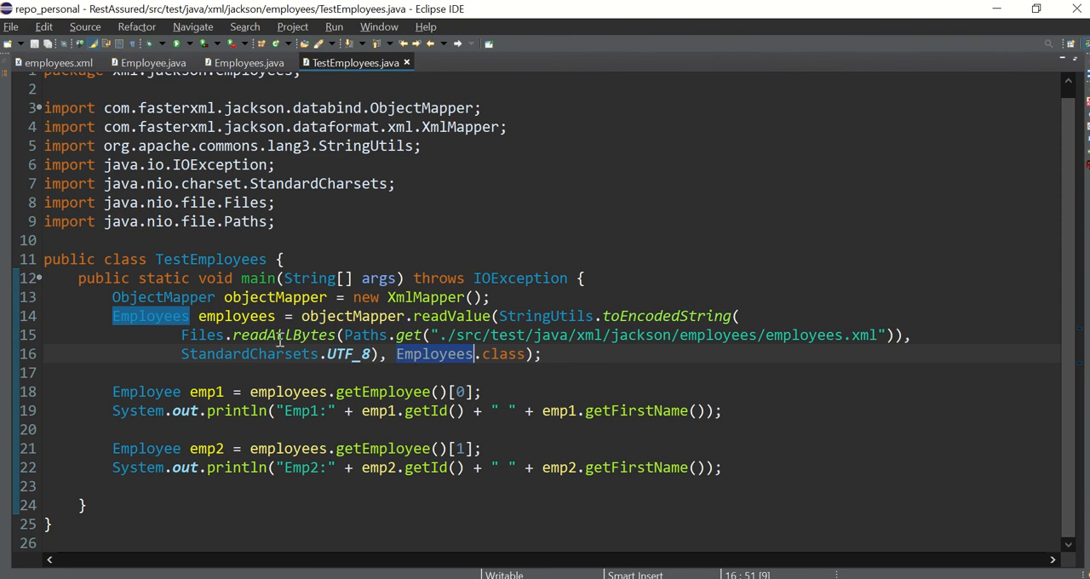
double_click(236, 316)
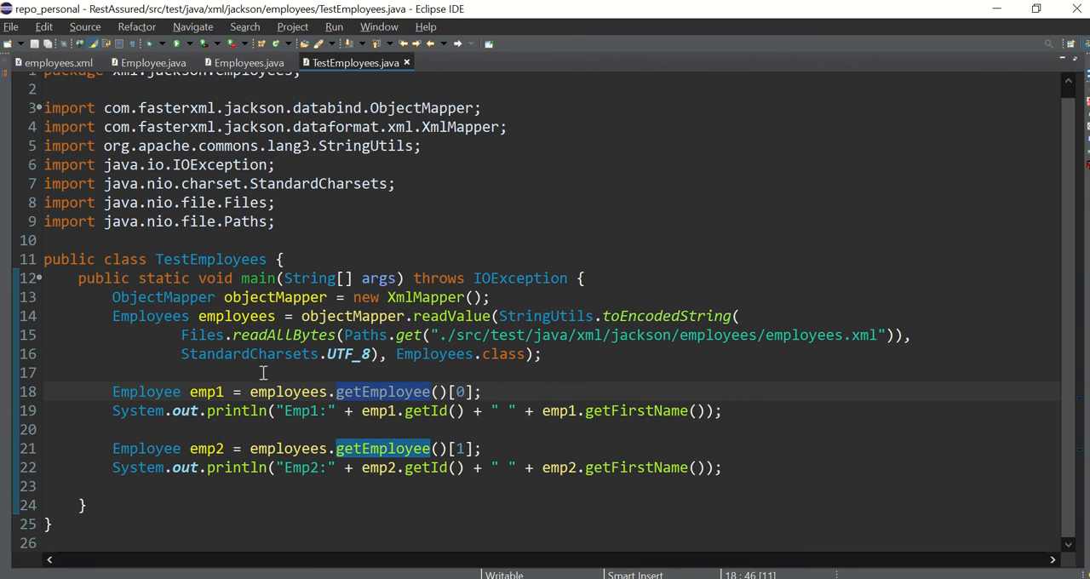
mouse_move(290, 391)
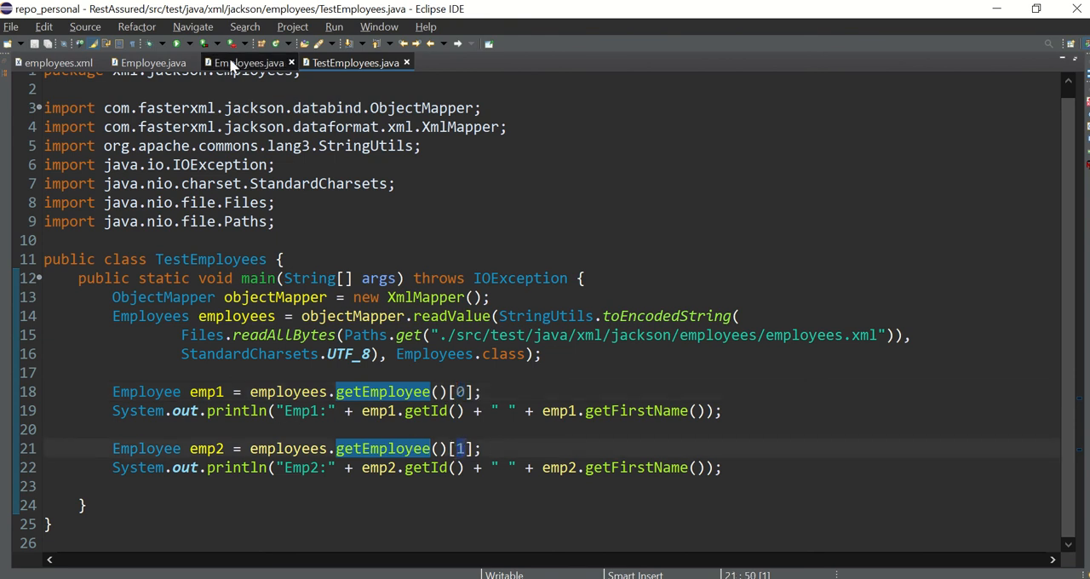
click(249, 62)
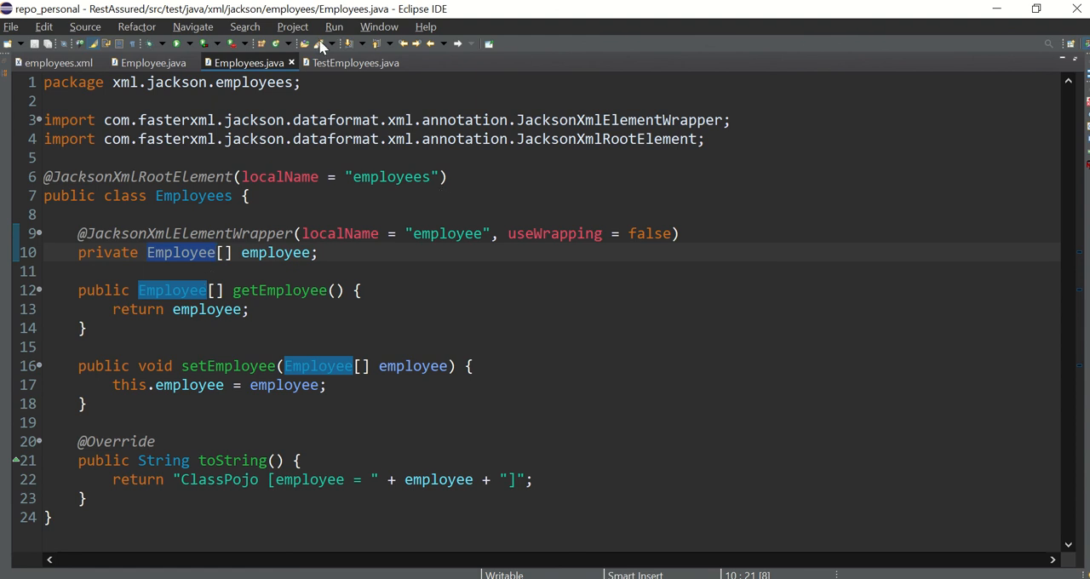
click(354, 62)
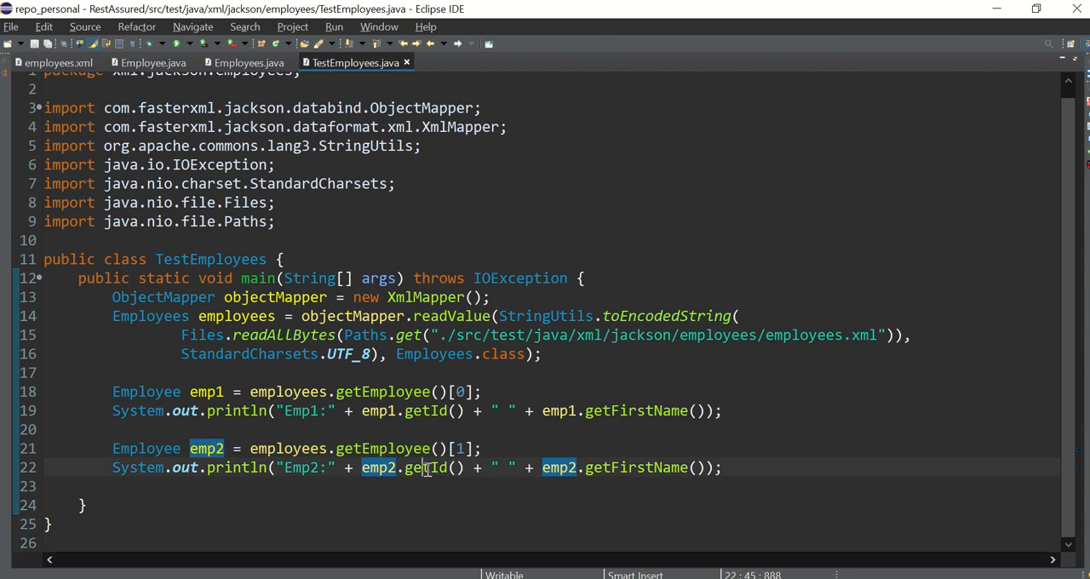
double_click(635, 468)
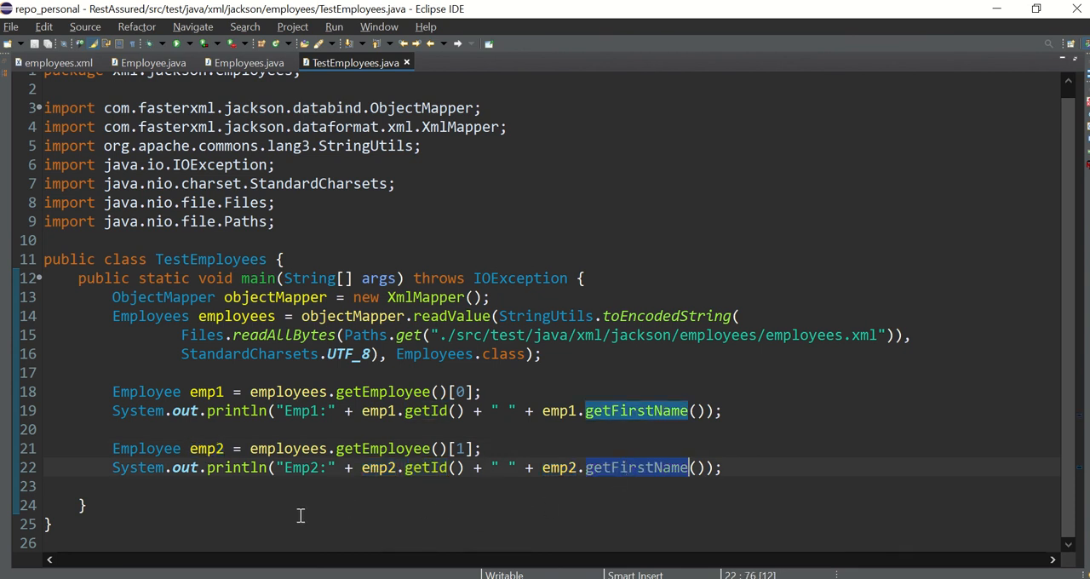
- Run TestEmployees as a Java application, then view employees.xml to compare output
right_click(300, 515)
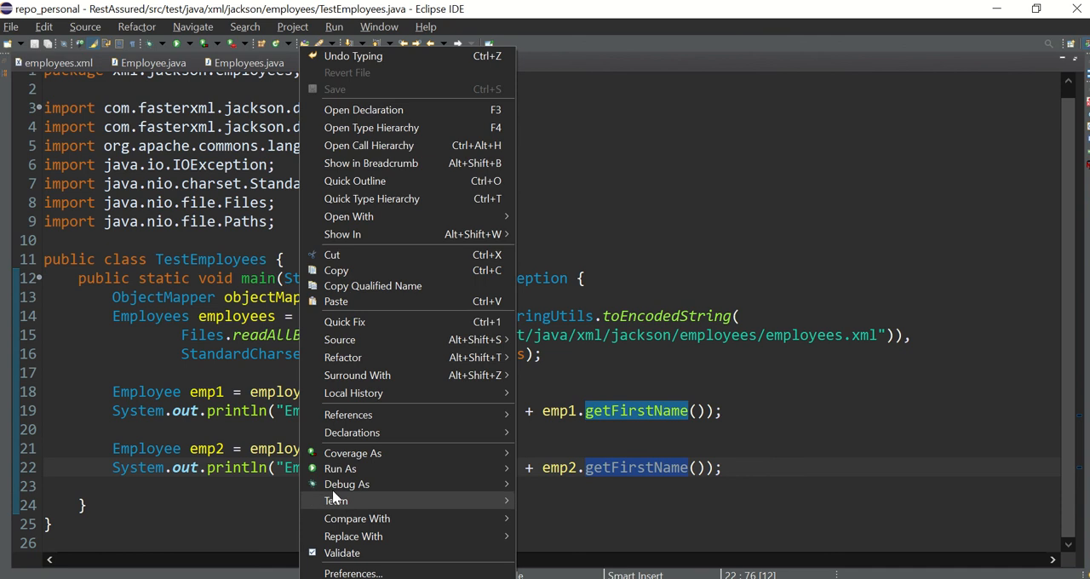
click(340, 469)
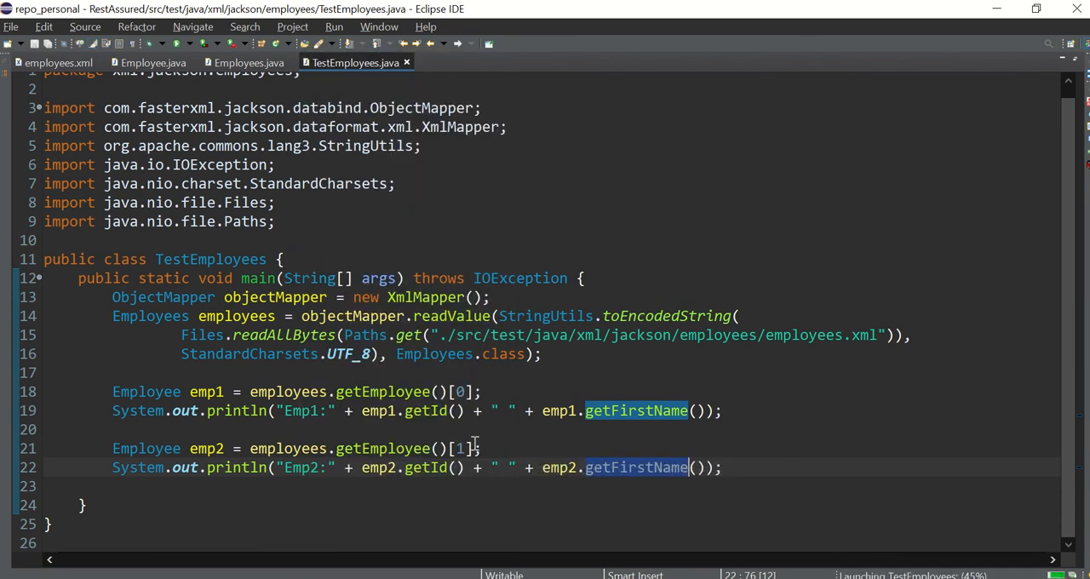
mouse_move(474, 443)
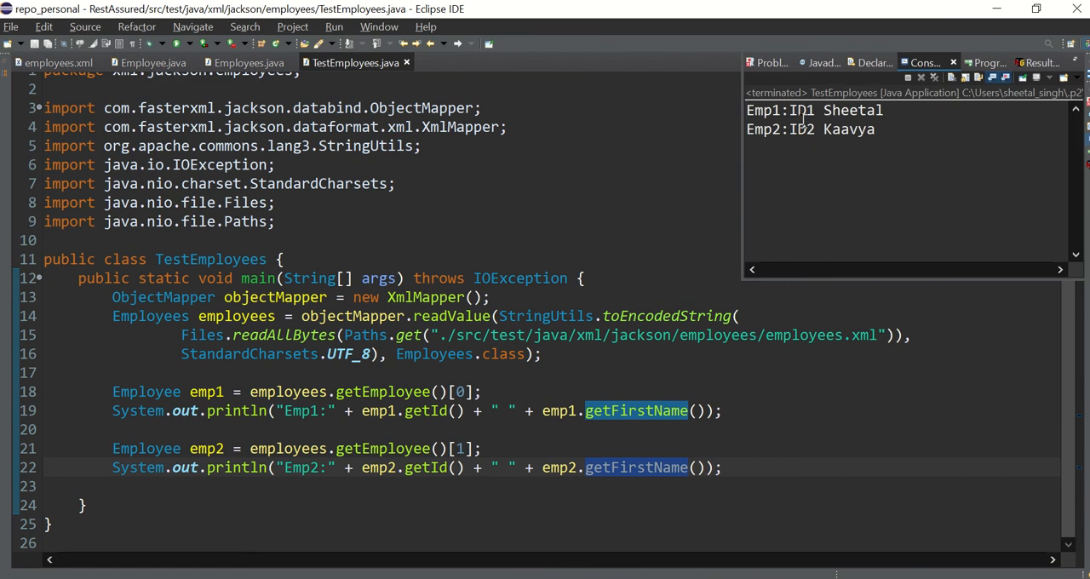
mouse_move(58, 62)
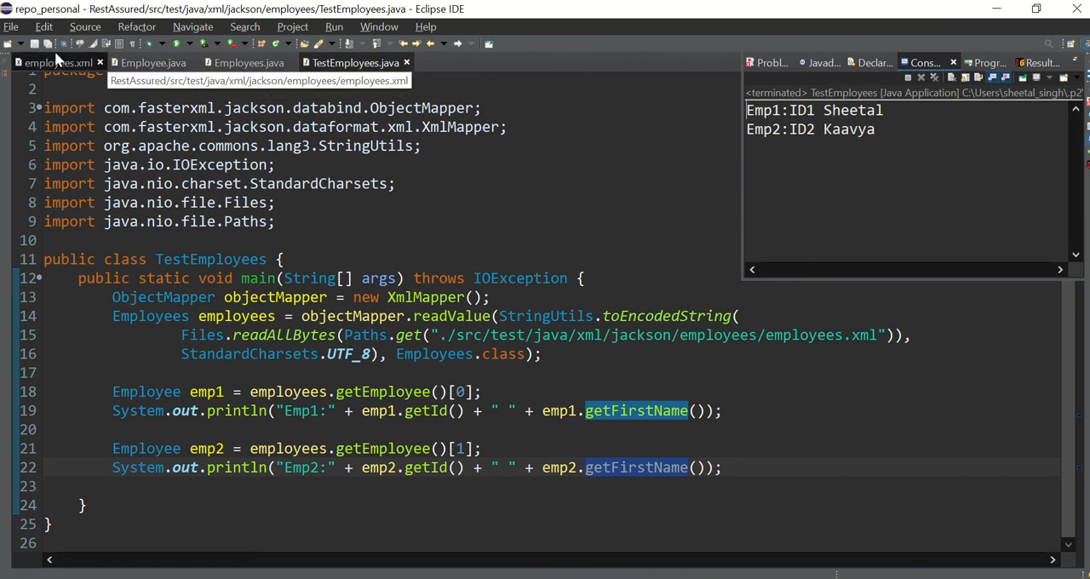
click(58, 62)
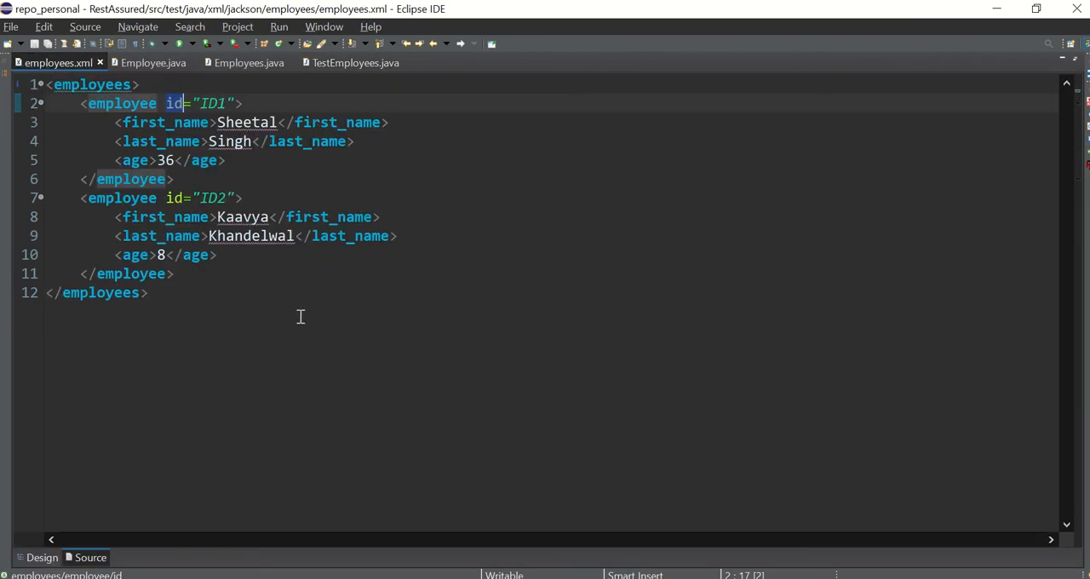